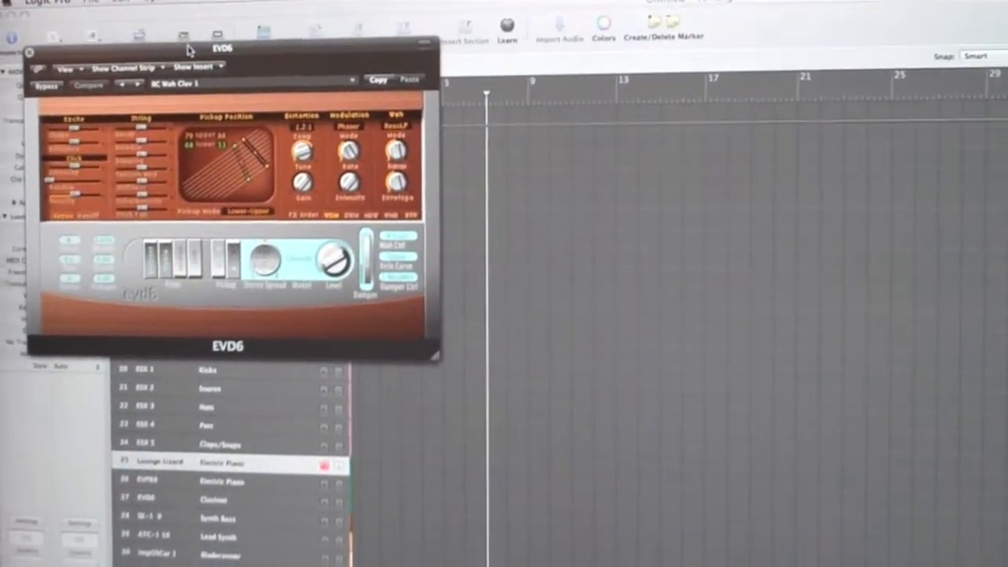
Step: Move the EVD6 clavinet window right and down over the middle of the arrange area
left_click_drag(223, 49, 434, 183)
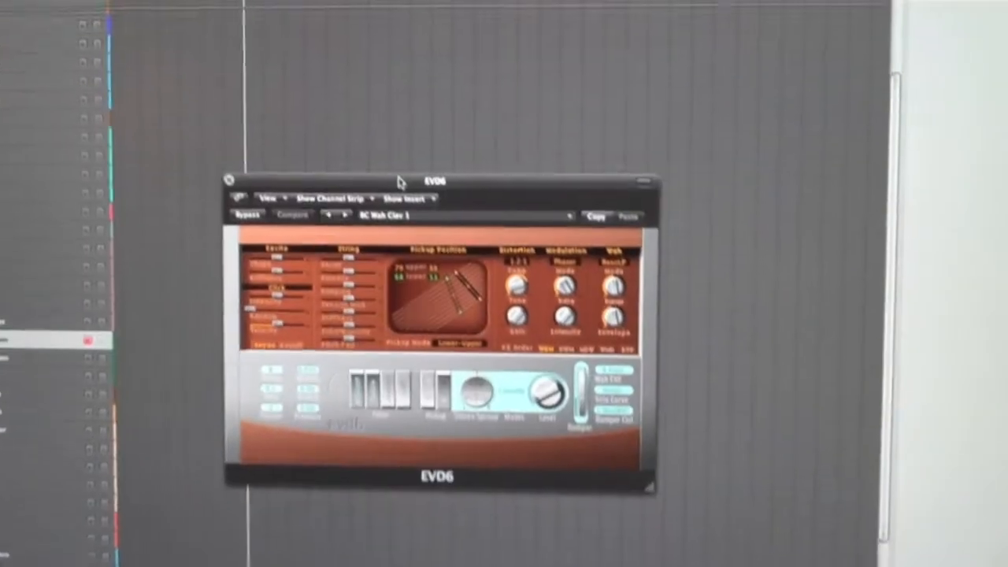